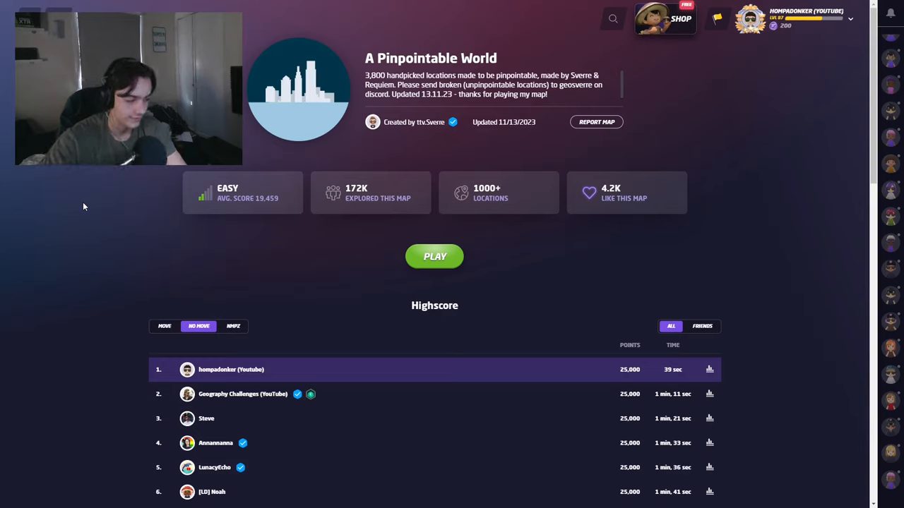
{"action": "mouse_move", "coordinate": [689, 371]}
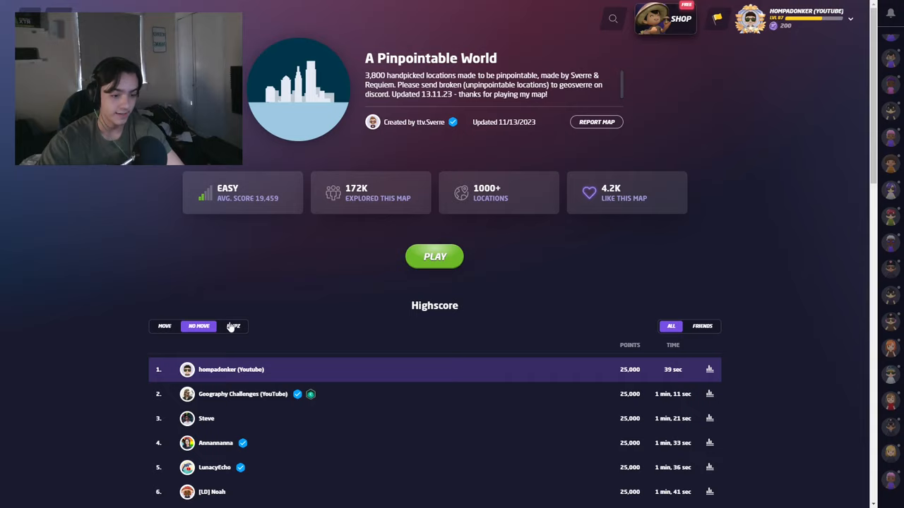
Start a game on A Pinpointable World and guess the South Georgia spot for 5,000 points.
{"action": "left_click", "coordinate": [435, 257]}
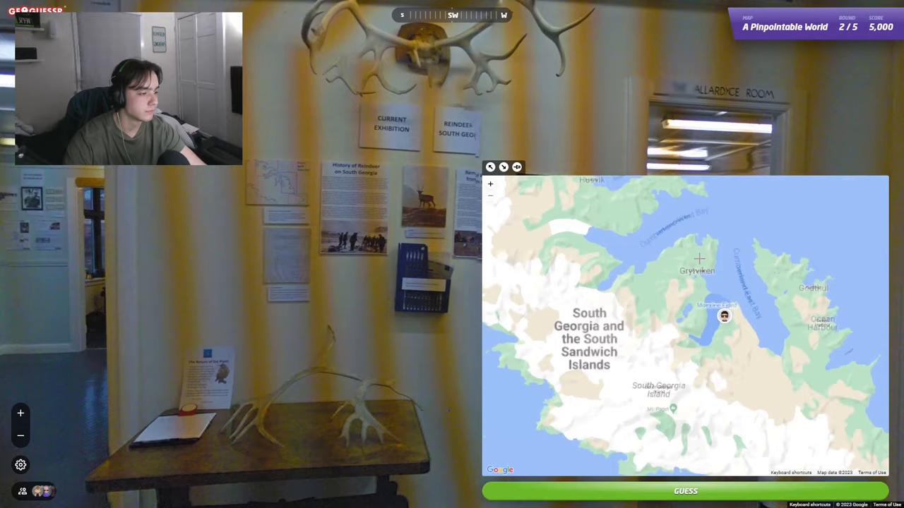
{"action": "left_click", "coordinate": [678, 491]}
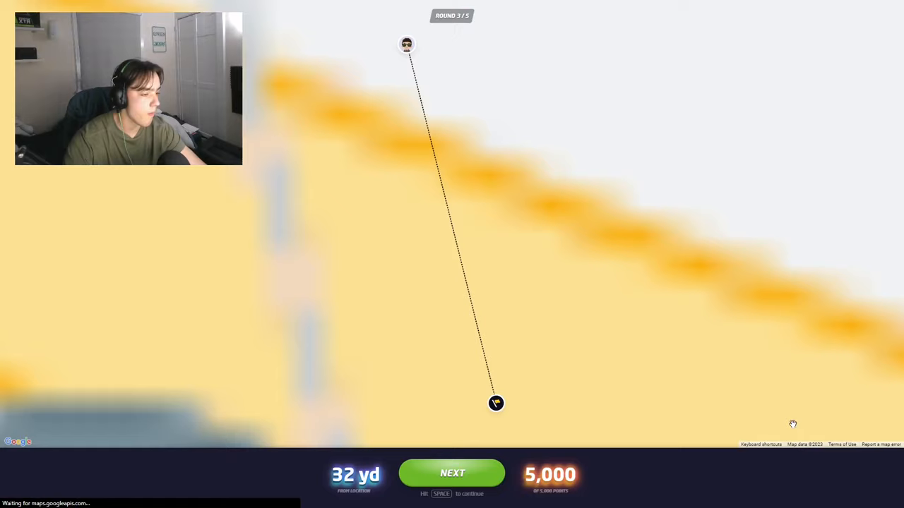
Advance through the last rounds to finish with a perfect 25,000 points in 39 seconds.
{"action": "left_click", "coordinate": [452, 473]}
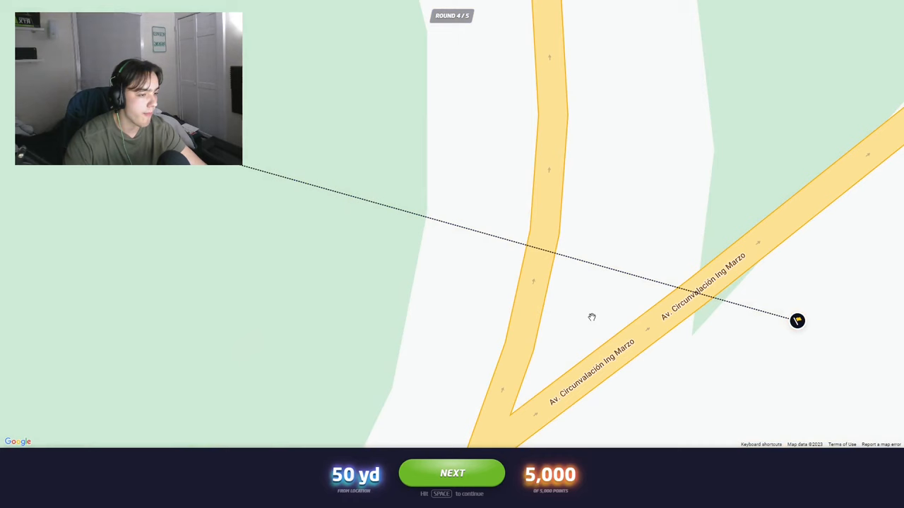
{"action": "left_click", "coordinate": [452, 473]}
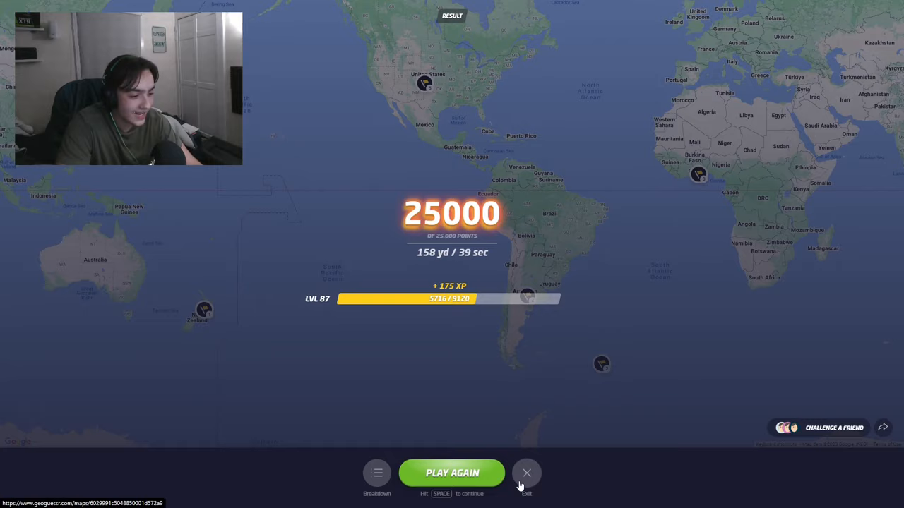
{"action": "left_click", "coordinate": [525, 473]}
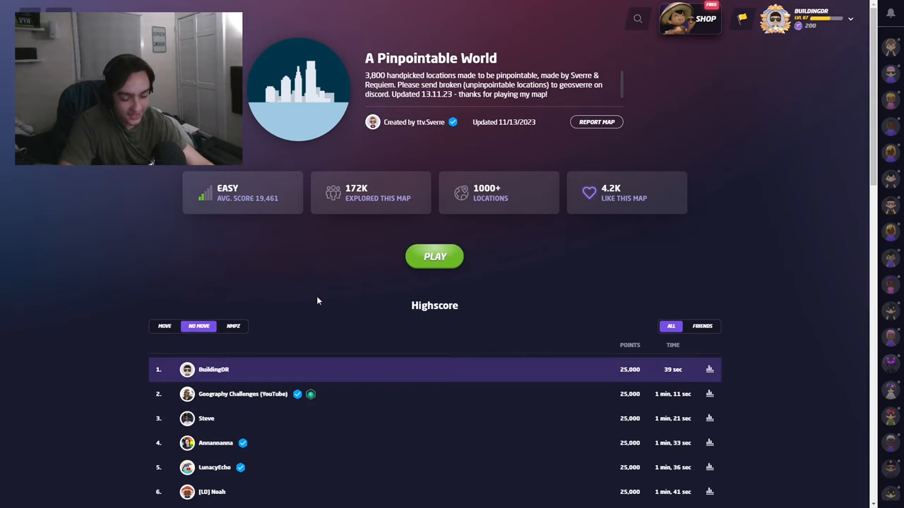
{"action": "mouse_move", "coordinate": [305, 328]}
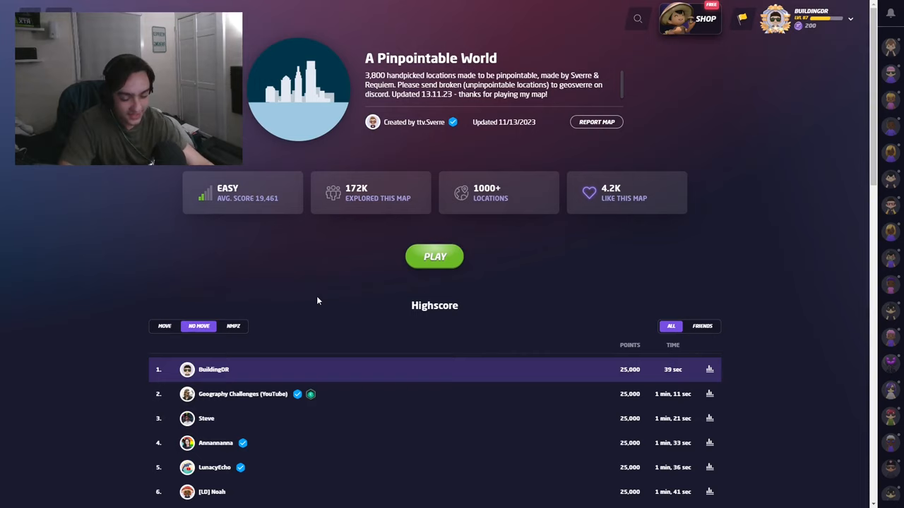